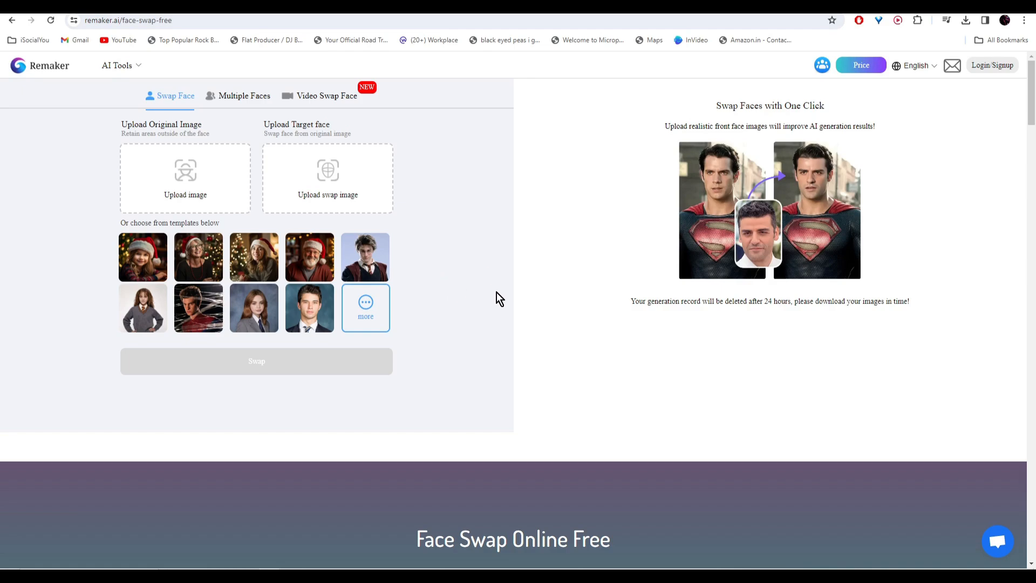
pyautogui.moveTo(224, 143)
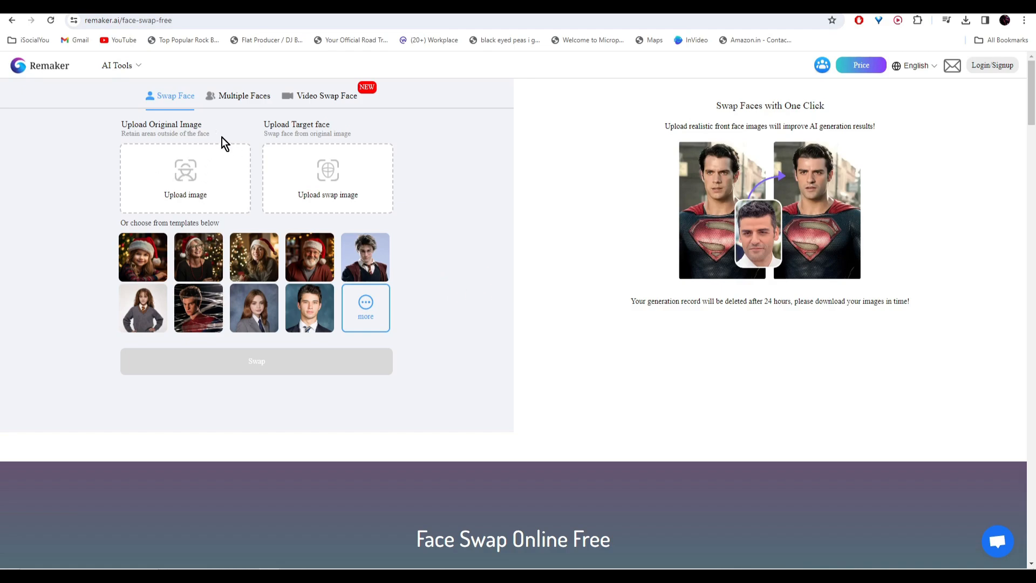
pyautogui.moveTo(354, 184)
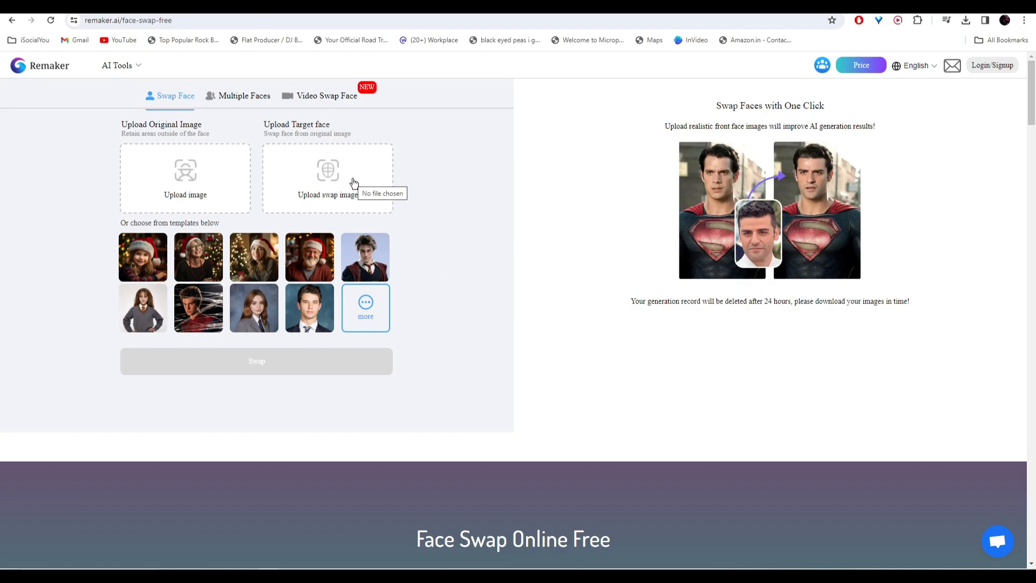
pyautogui.moveTo(323, 202)
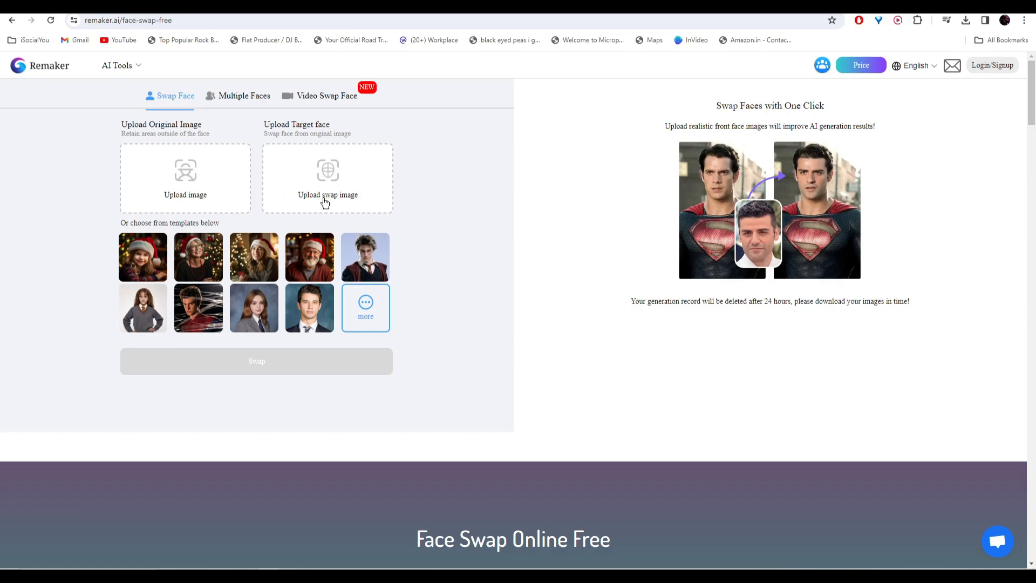
# Load the green-haired woman as original, the wavy-haired woman as target face, and generate the swap
pyautogui.click(327, 194)
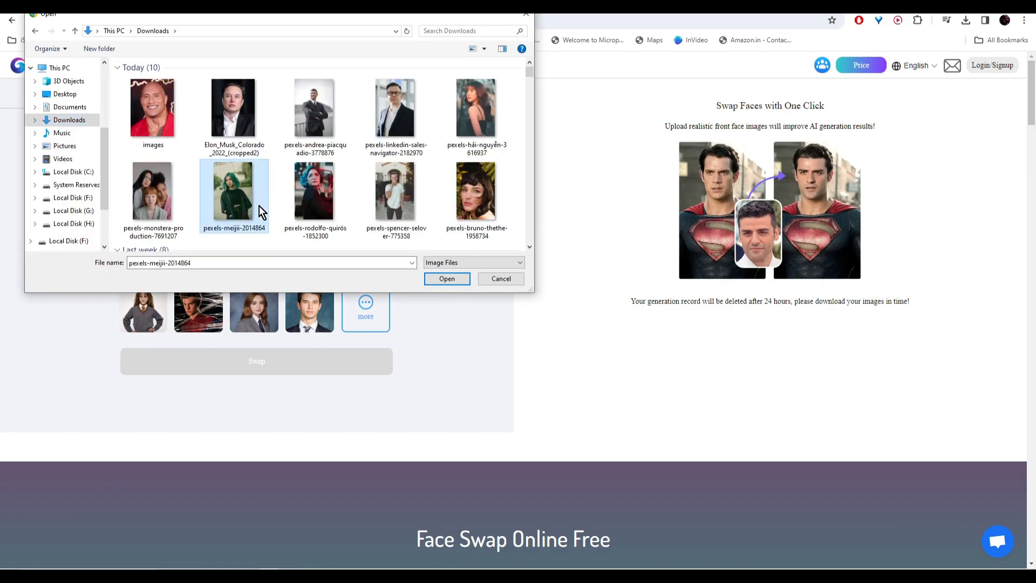
pyautogui.click(447, 278)
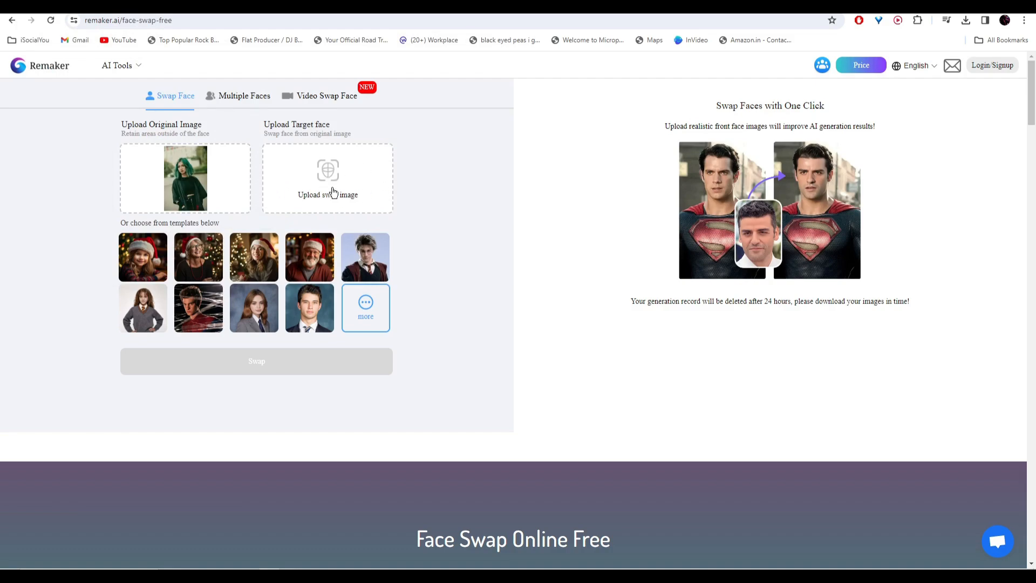
pyautogui.click(327, 177)
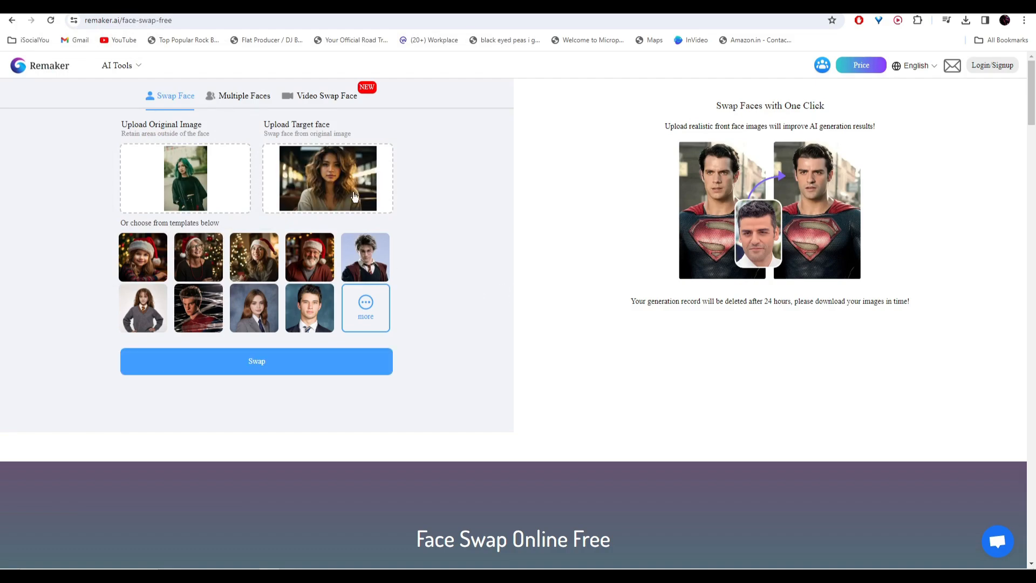
pyautogui.click(257, 361)
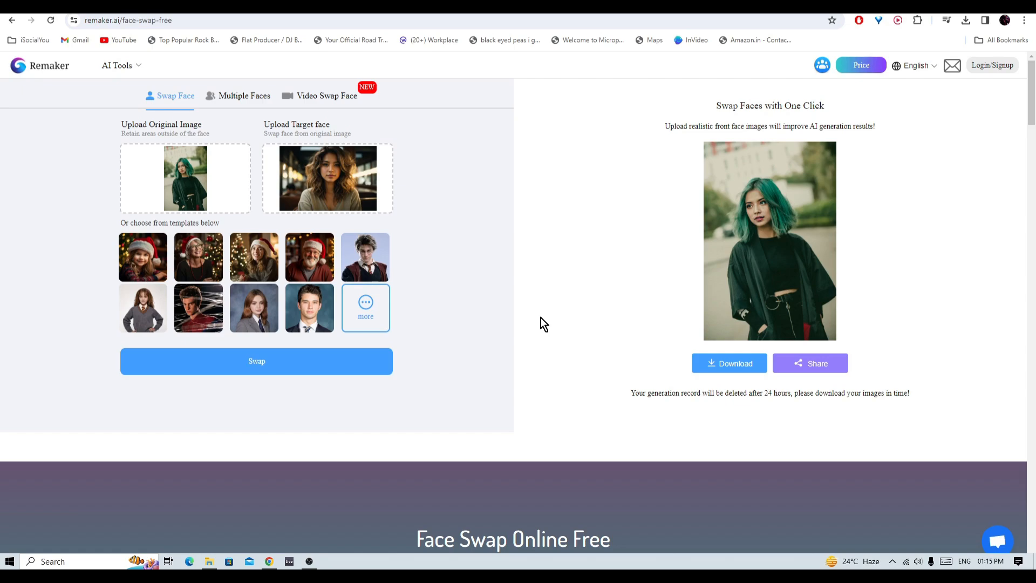
pyautogui.moveTo(53, 175)
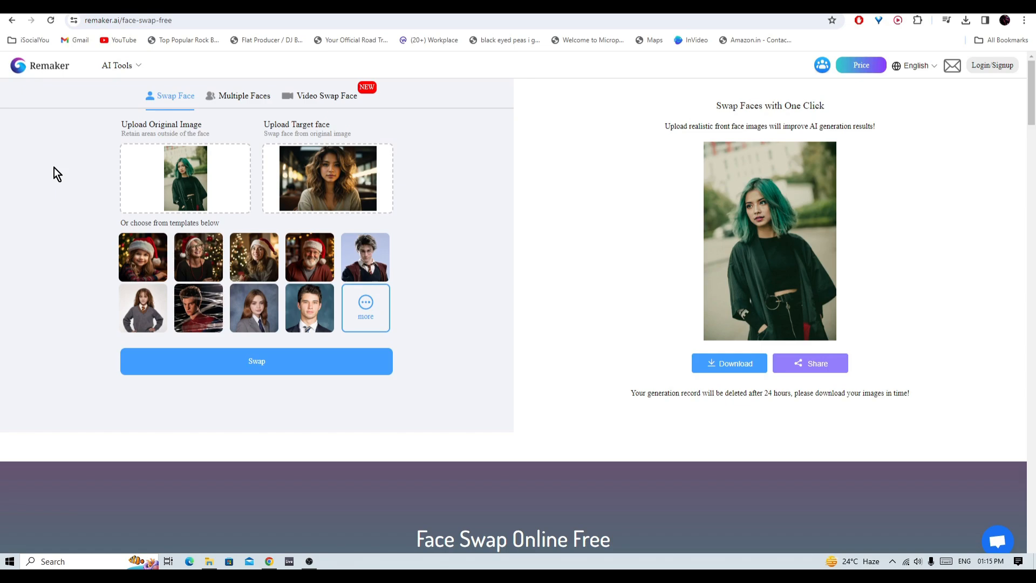
# Use Multiple Faces to swap the three-woman group photo and enlarge the swapped result
pyautogui.click(243, 96)
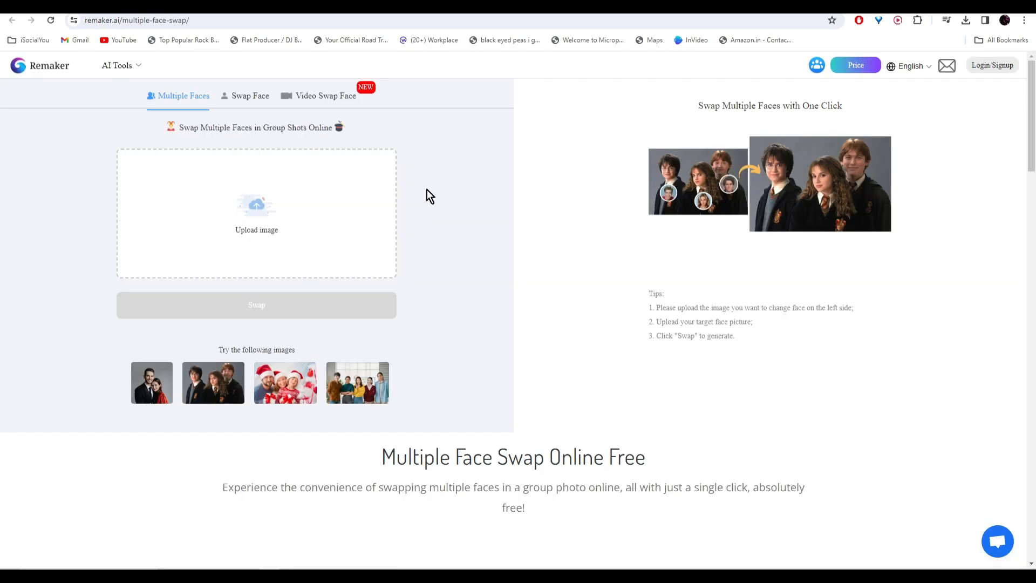
pyautogui.moveTo(439, 201)
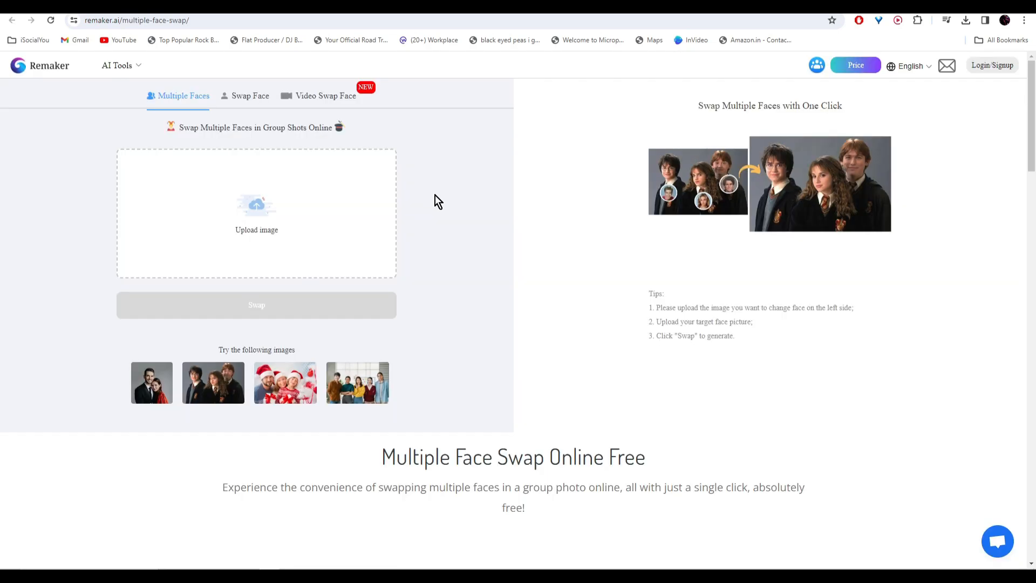
pyautogui.moveTo(207, 233)
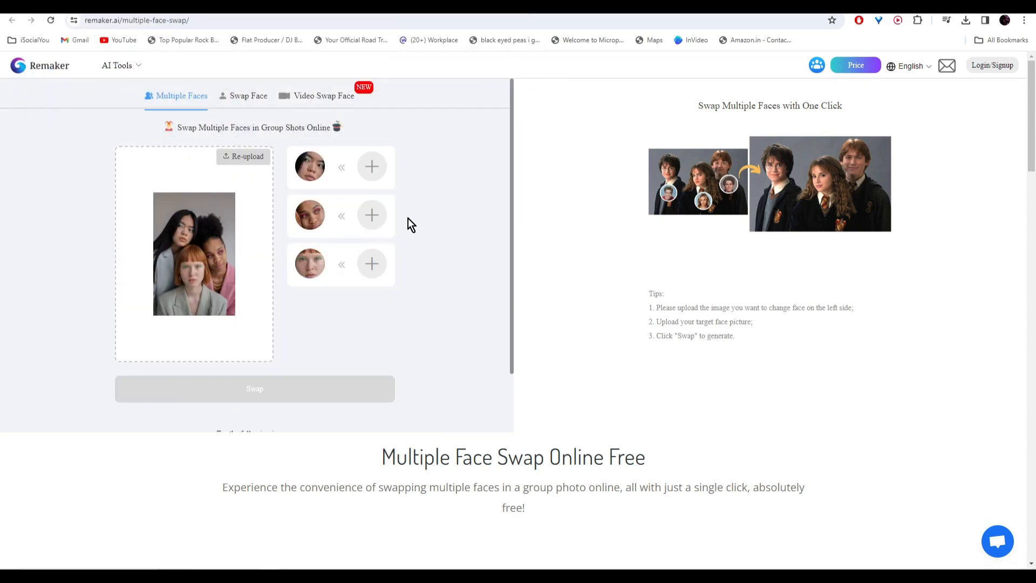
pyautogui.moveTo(311, 223)
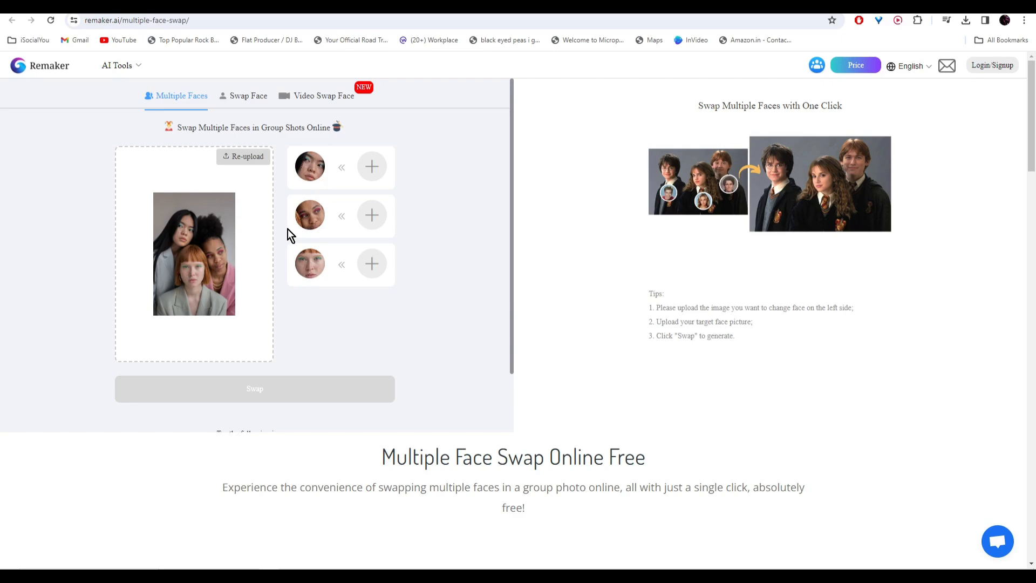
pyautogui.moveTo(355, 208)
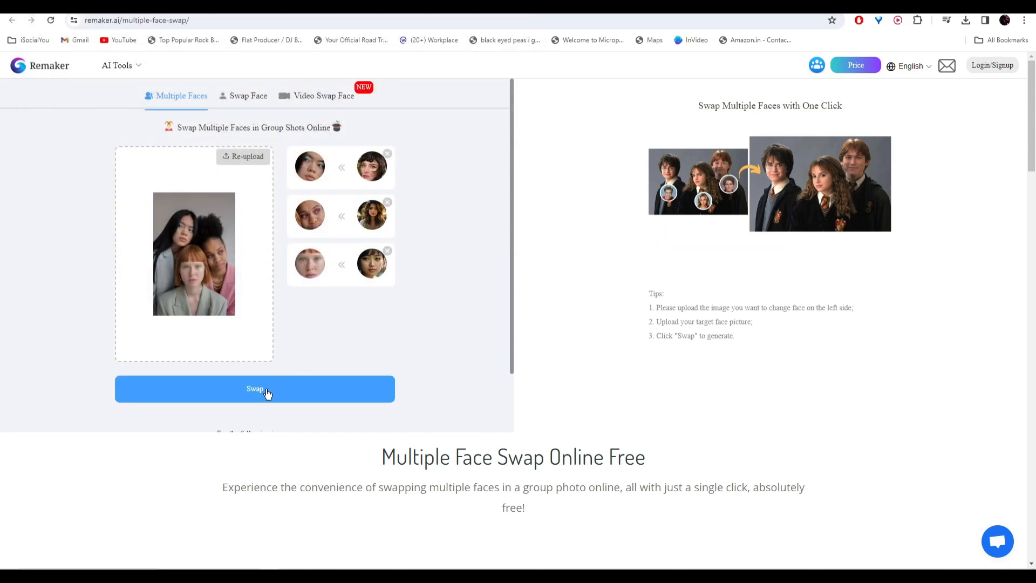
pyautogui.click(255, 388)
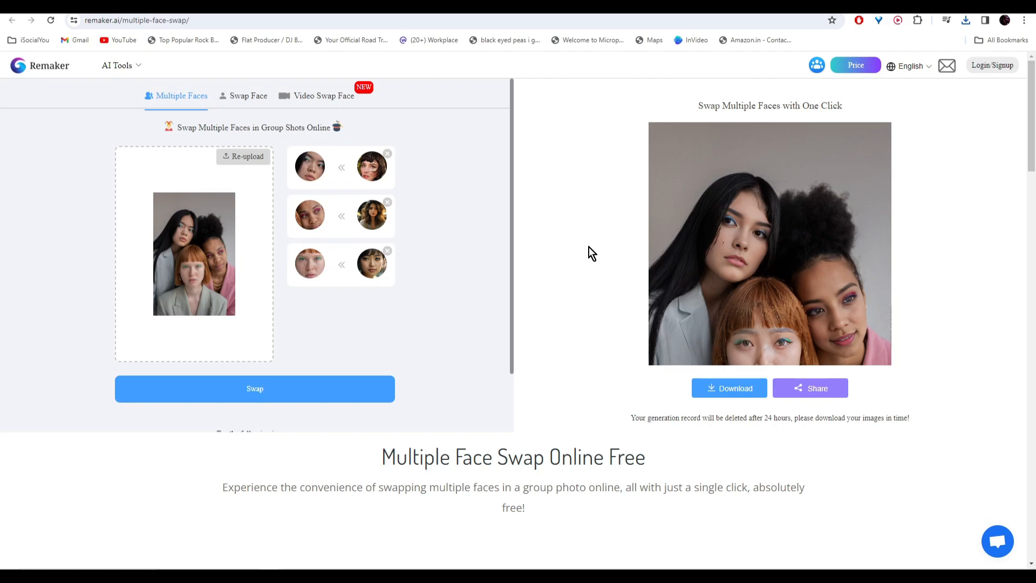
pyautogui.click(770, 242)
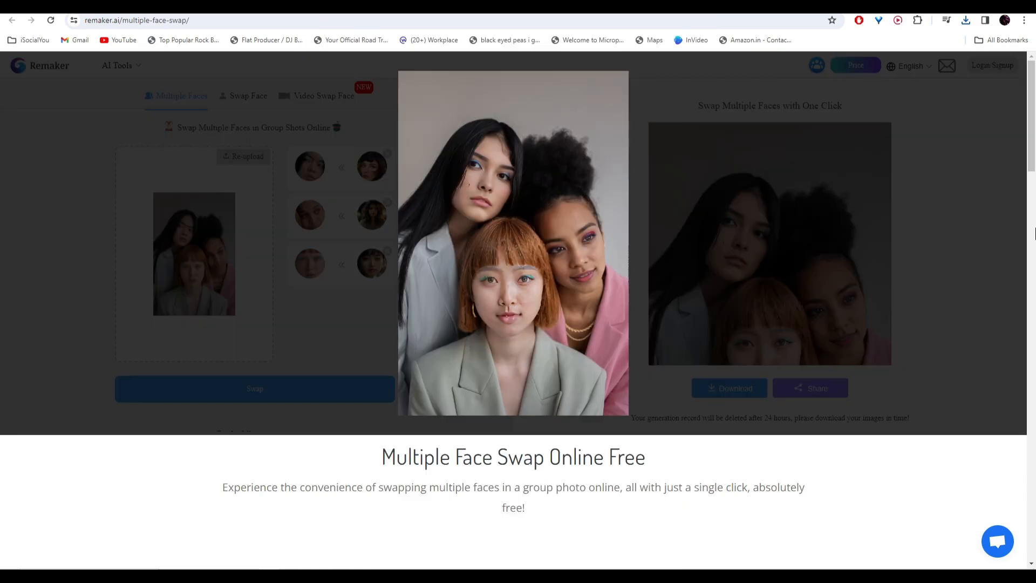
pyautogui.moveTo(887, 246)
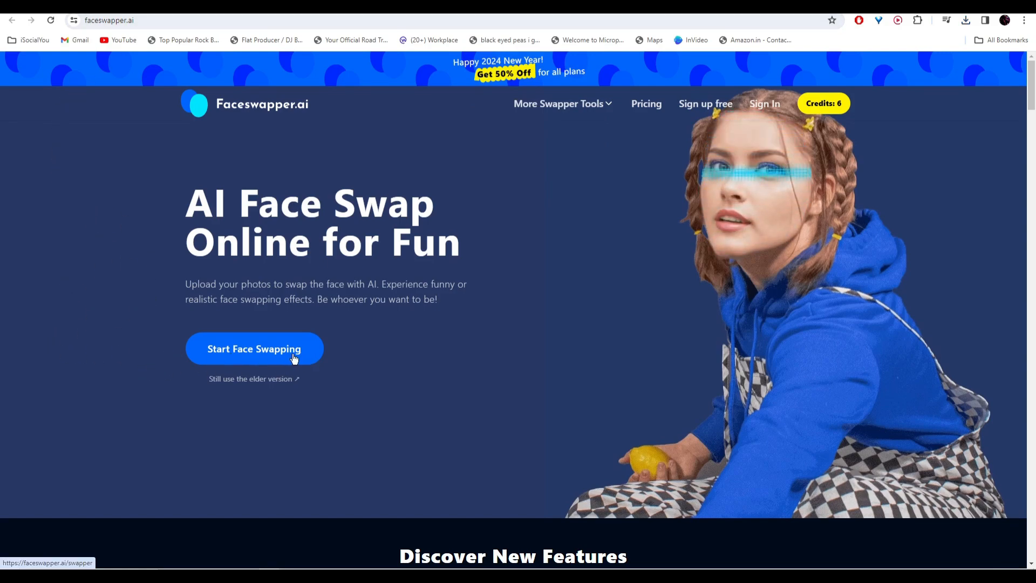
# Confirm the detected wavy-haired face and swap it onto the armoured warrior sample portrait
pyautogui.click(254, 348)
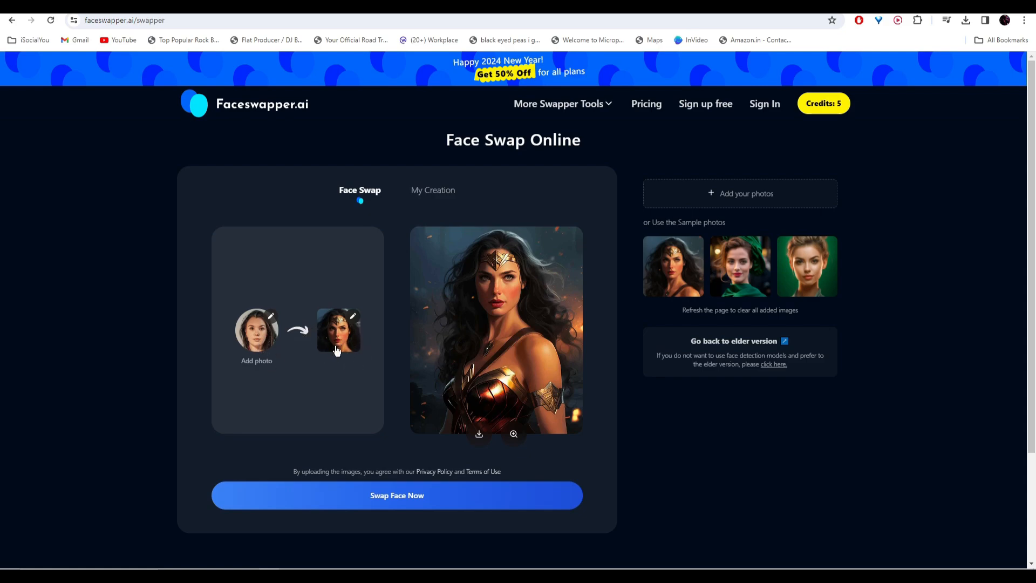
pyautogui.moveTo(357, 355)
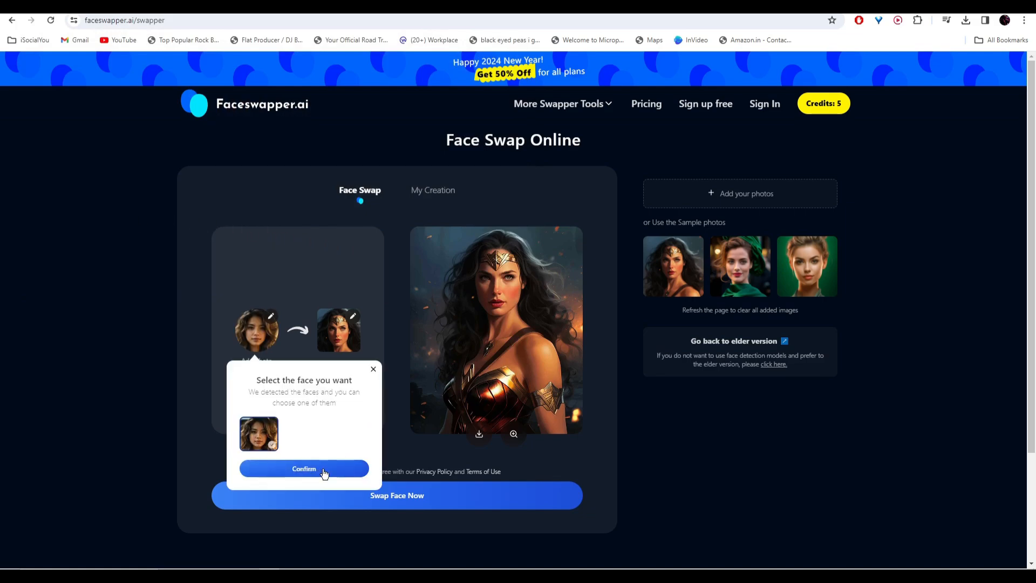
pyautogui.click(303, 468)
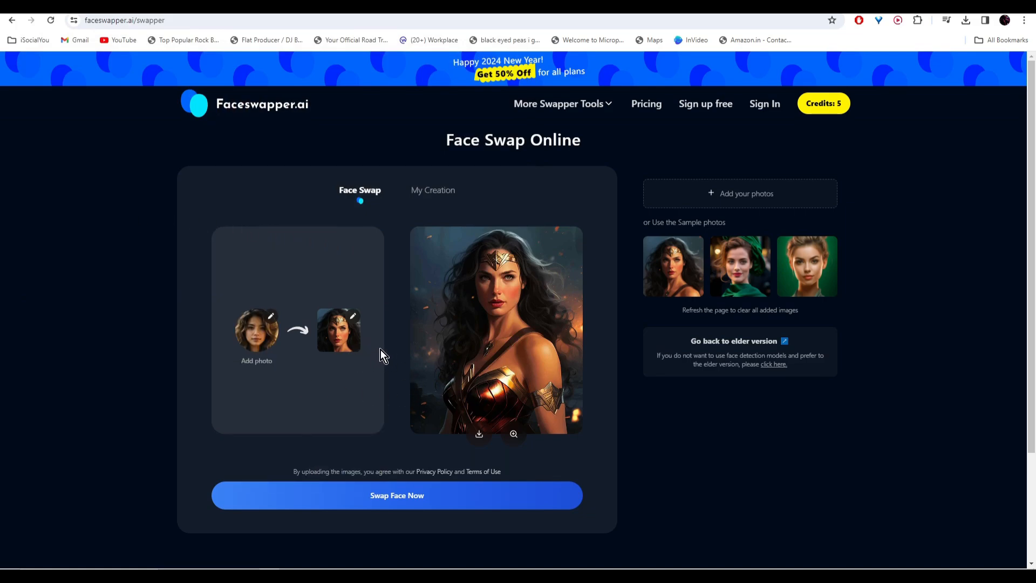
pyautogui.moveTo(576, 349)
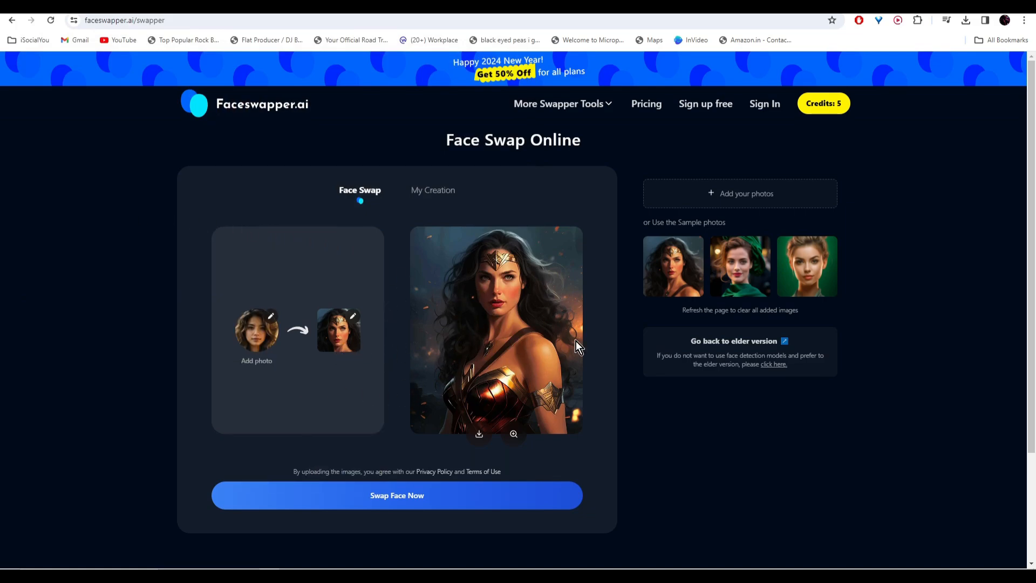
pyautogui.moveTo(397, 495)
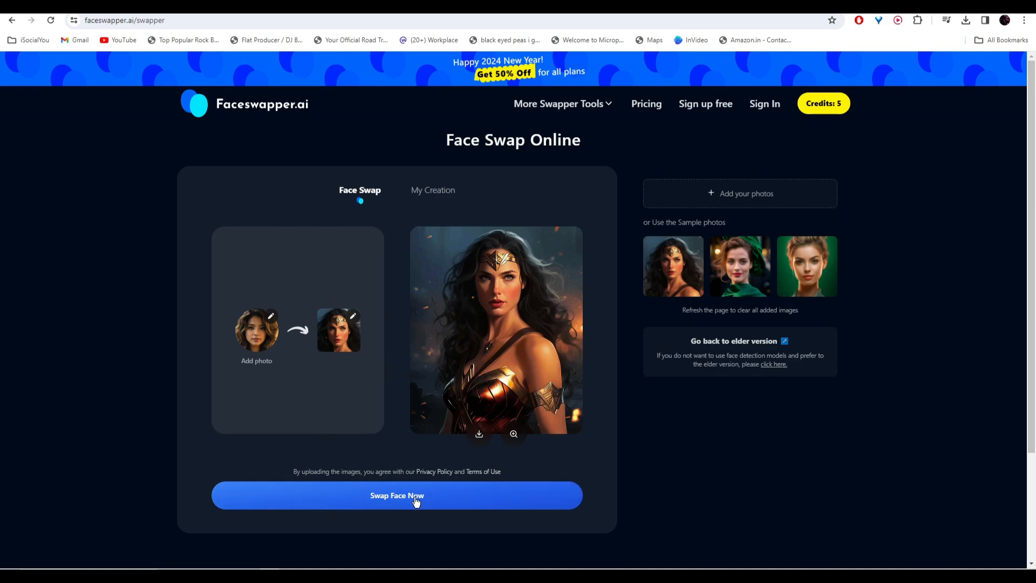
pyautogui.click(396, 496)
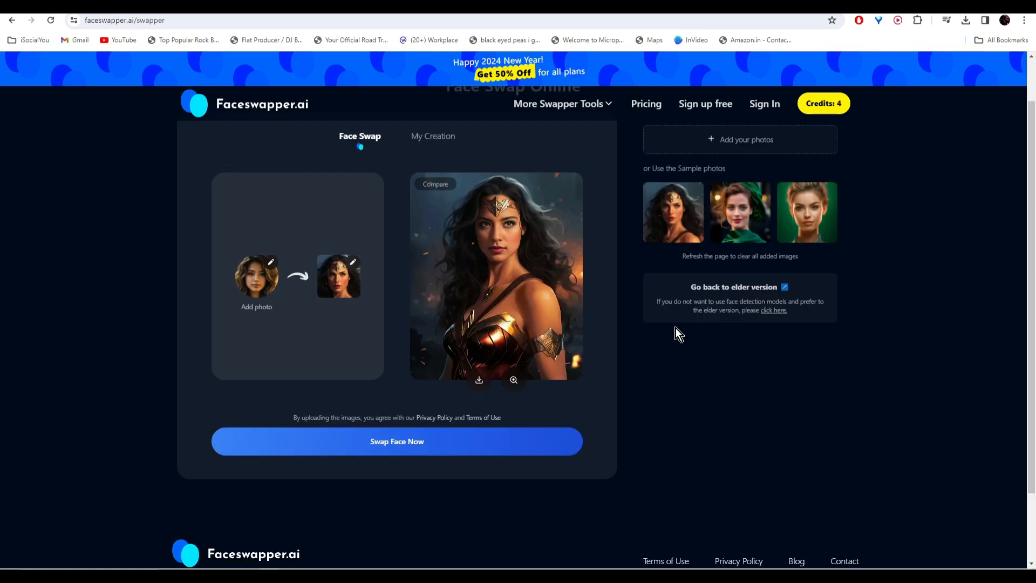
pyautogui.moveTo(435, 183)
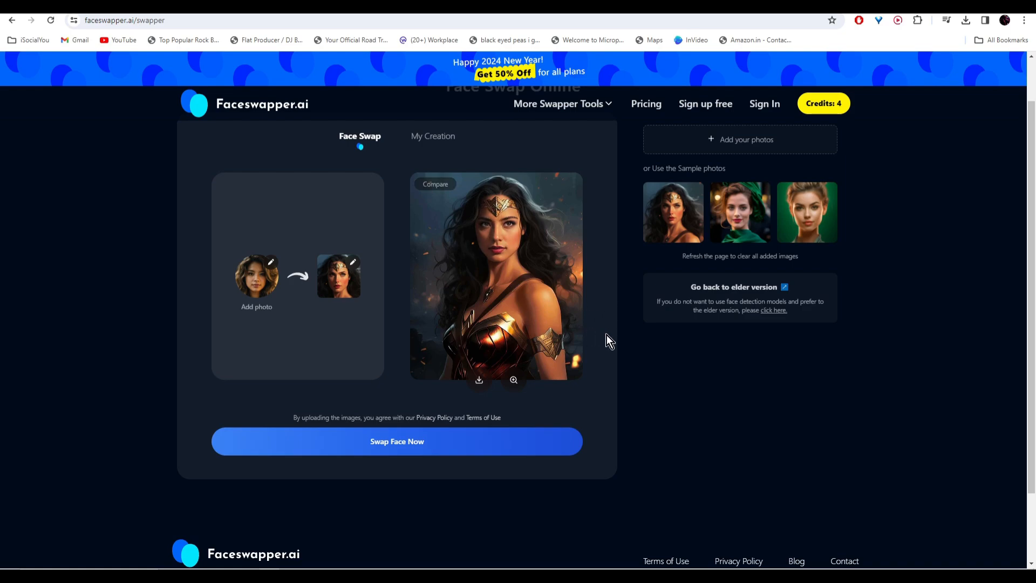
pyautogui.moveTo(435, 184)
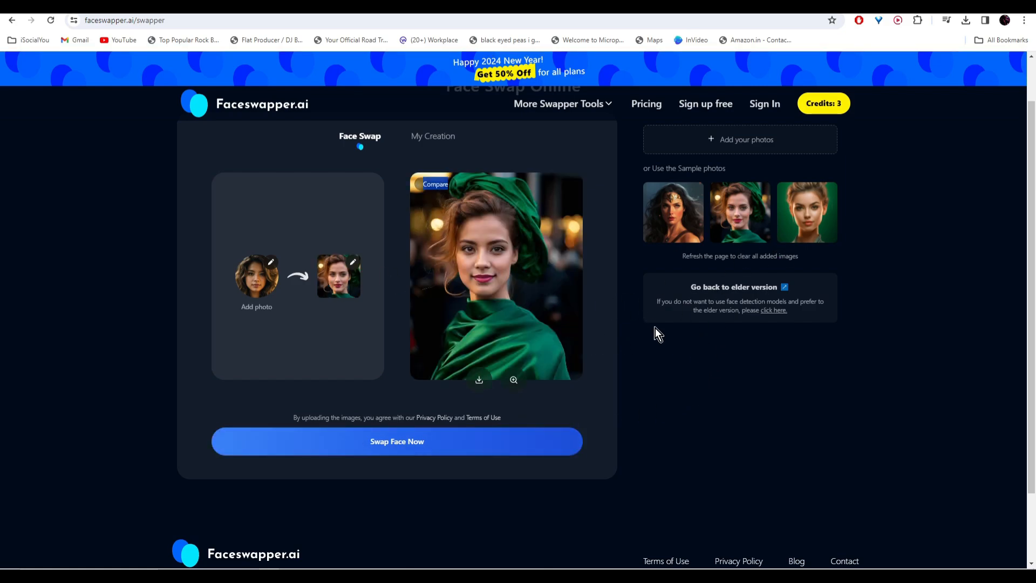
pyautogui.moveTo(652, 337)
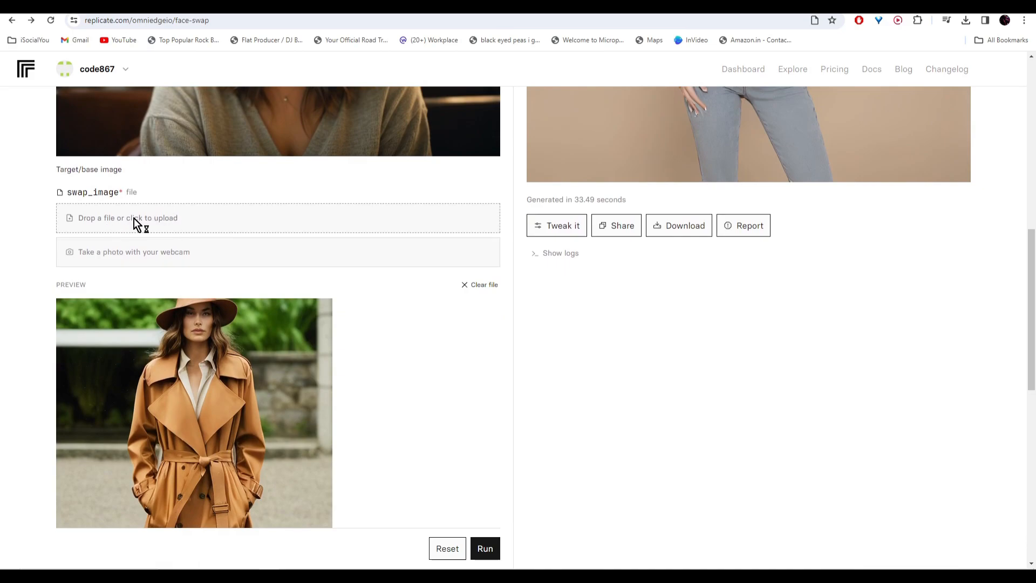
# Upload the swap_image face, run the model and view the café portrait output at full size
pyautogui.click(127, 217)
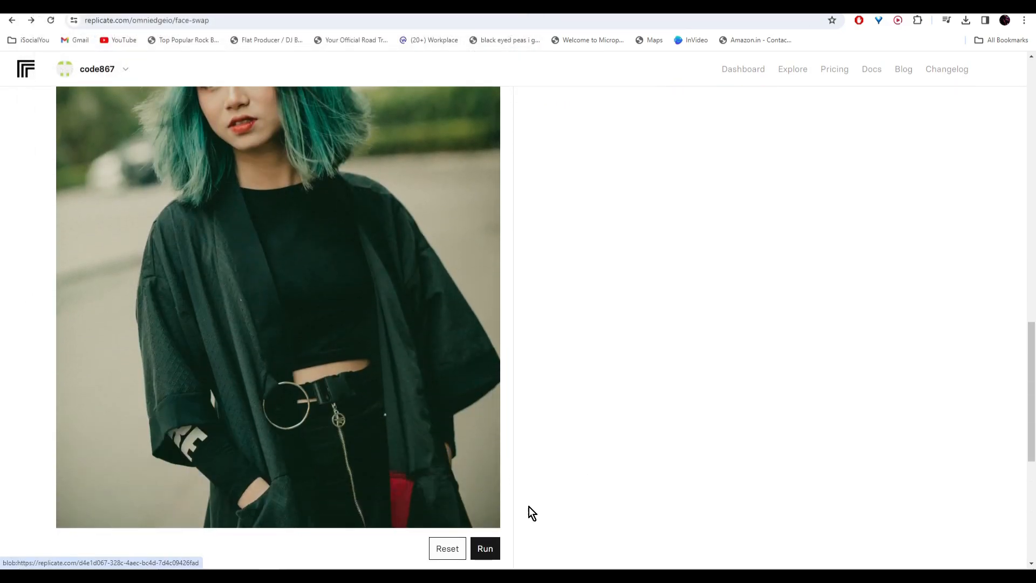
pyautogui.click(485, 548)
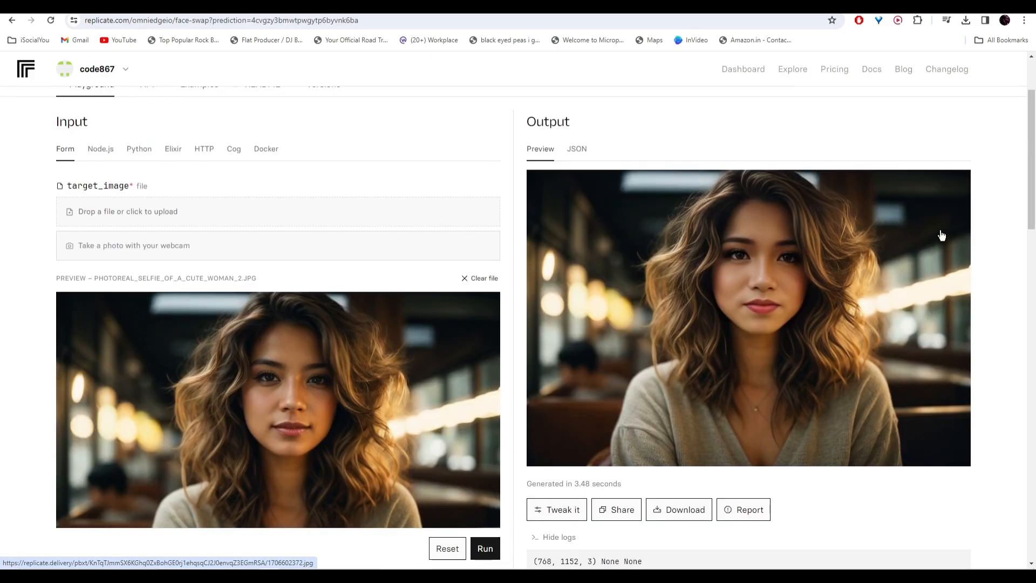
pyautogui.moveTo(810, 157)
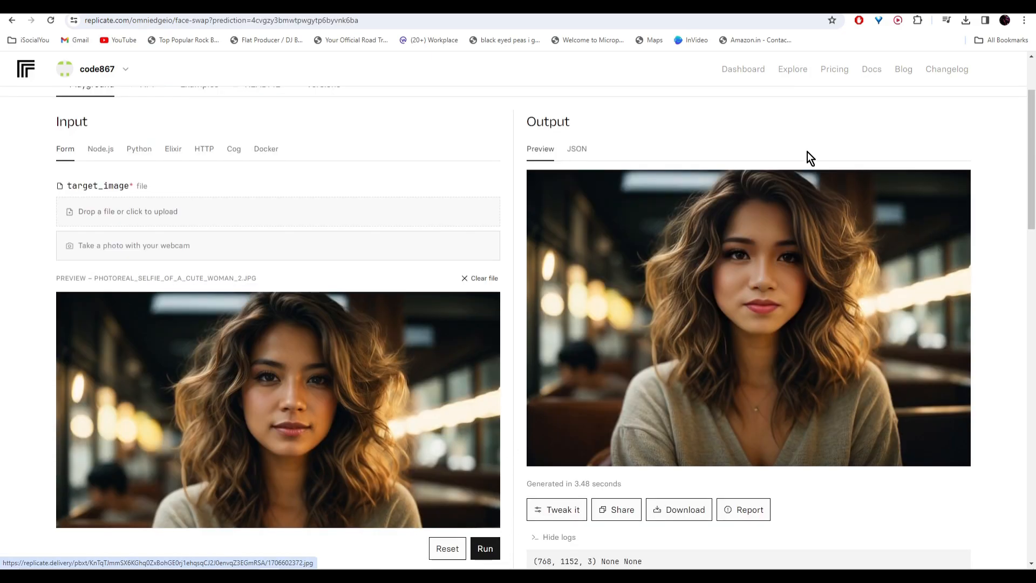
pyautogui.click(748, 317)
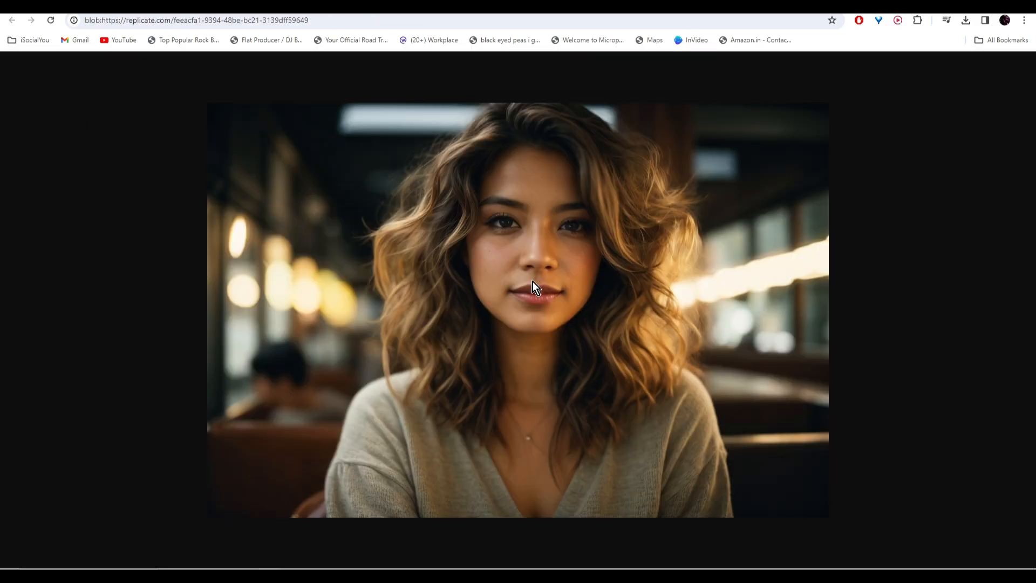
pyautogui.moveTo(949, 220)
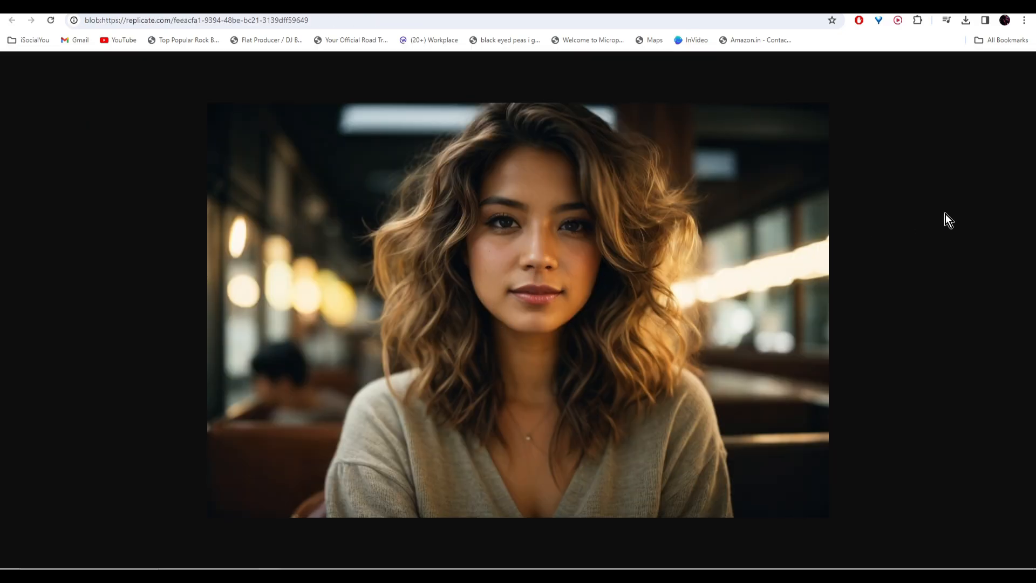
pyautogui.moveTo(831, 129)
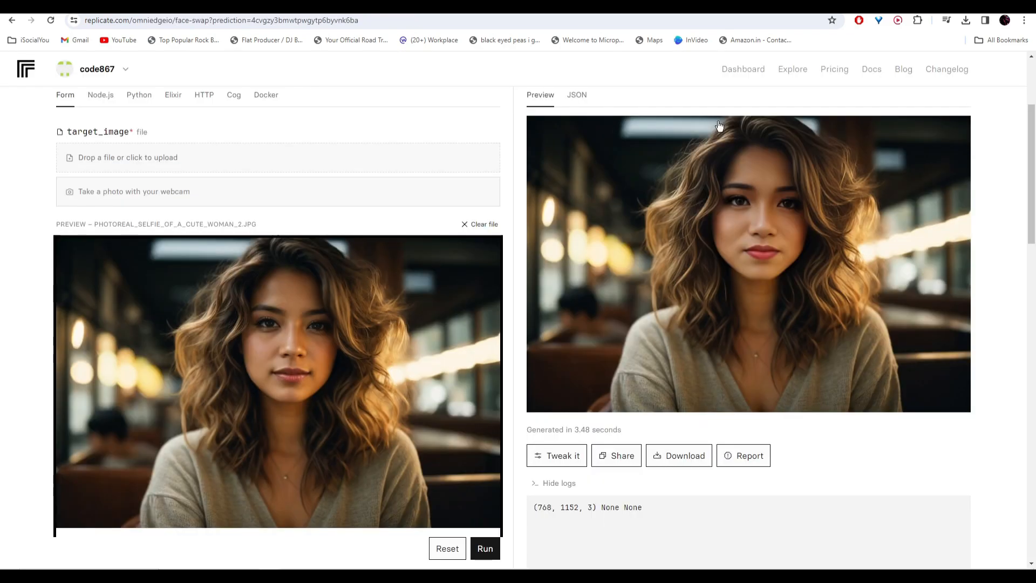
pyautogui.moveTo(679, 456)
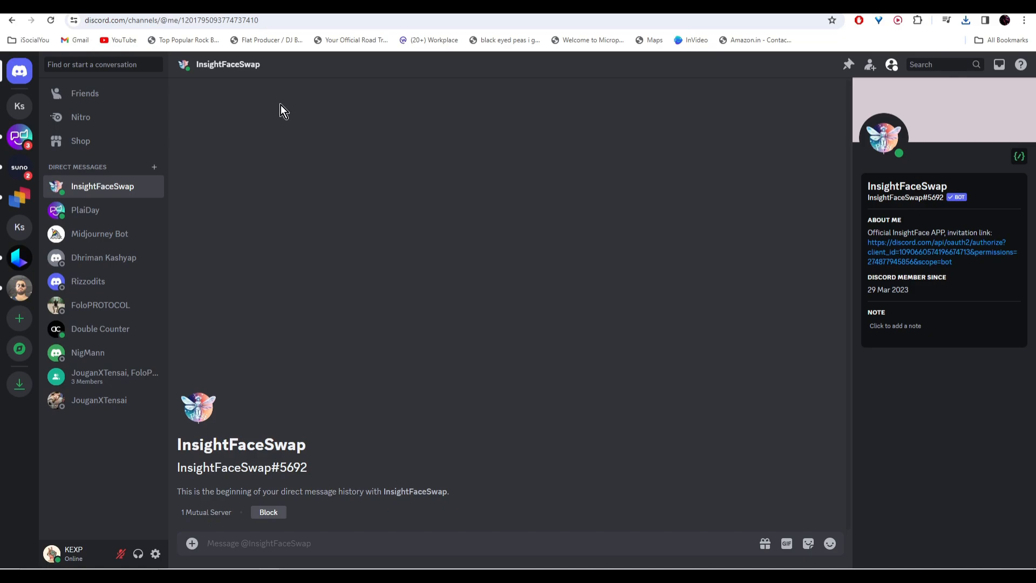
pyautogui.click(936, 242)
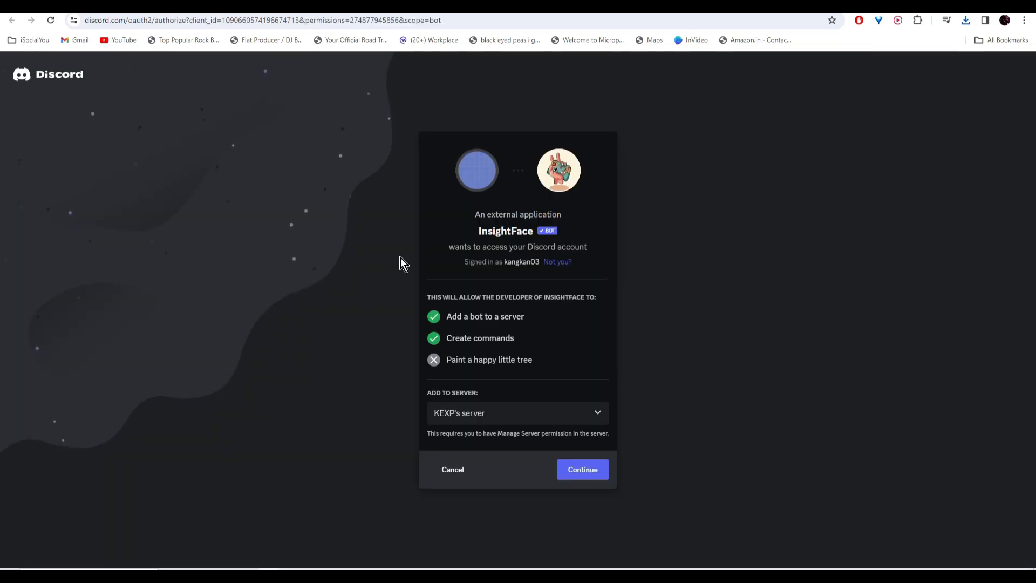
pyautogui.moveTo(735, 272)
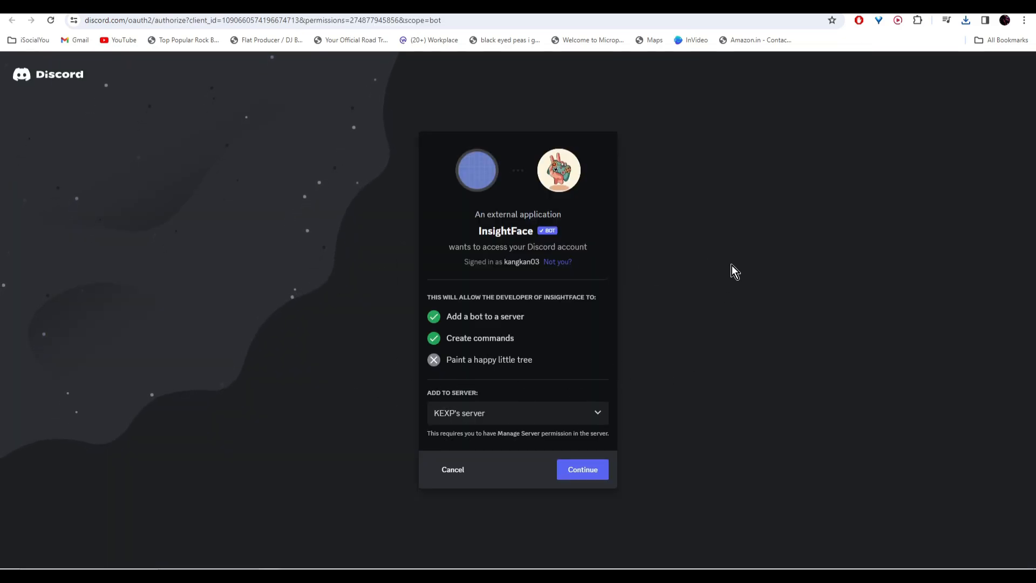
pyautogui.click(582, 469)
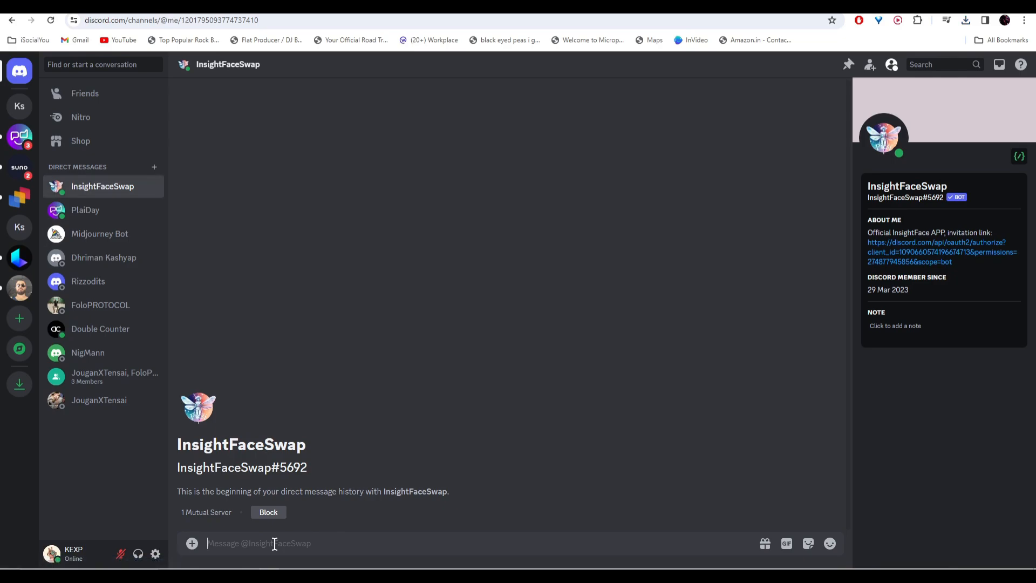
# Save a face with /saveid, then run /swapid using the saved ID 'test'
pyautogui.write('/saveid')
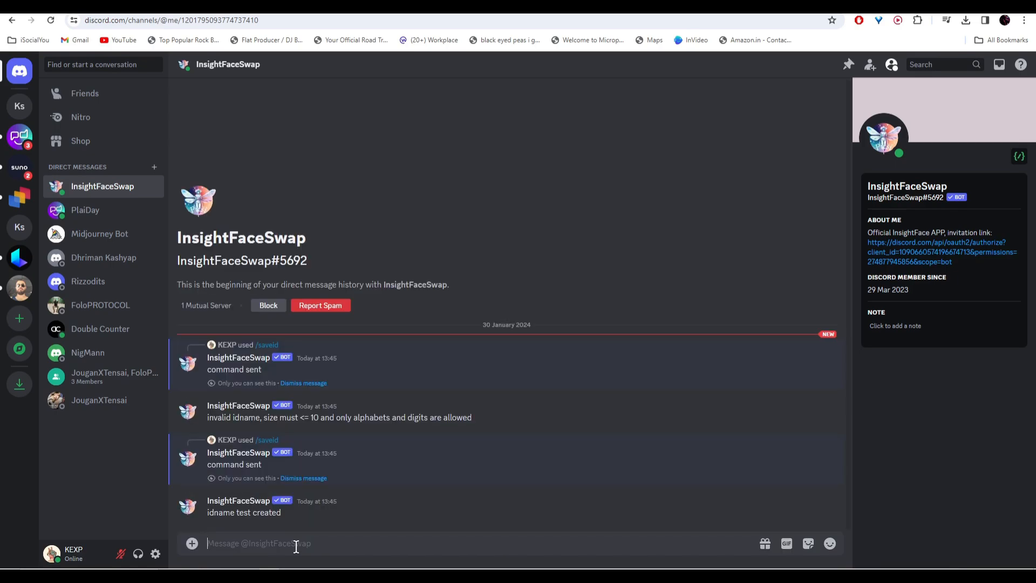
pyautogui.write('/swapid idname image npiT1f6R.jpg')
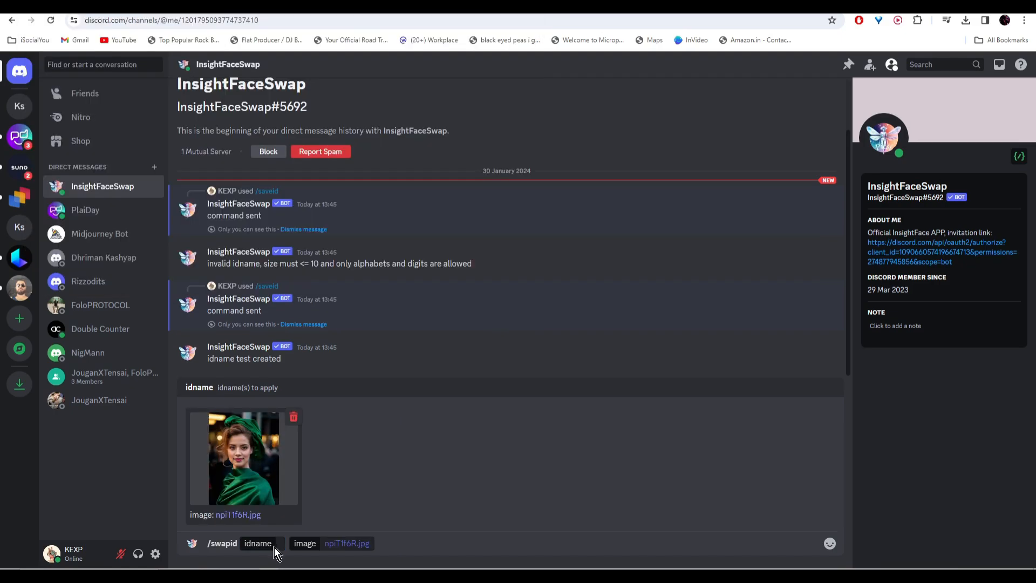
pyautogui.click(258, 543)
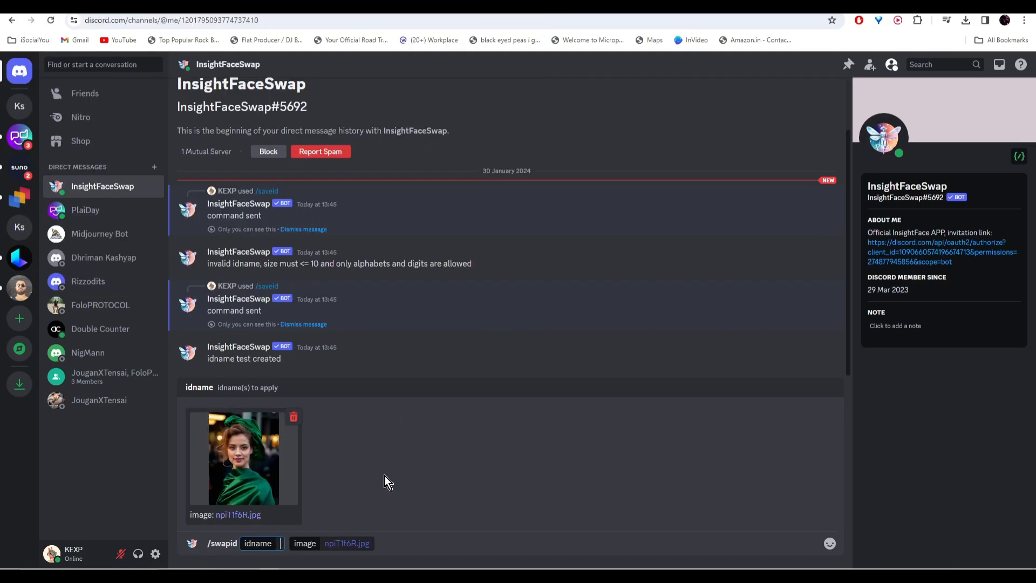
pyautogui.write('test')
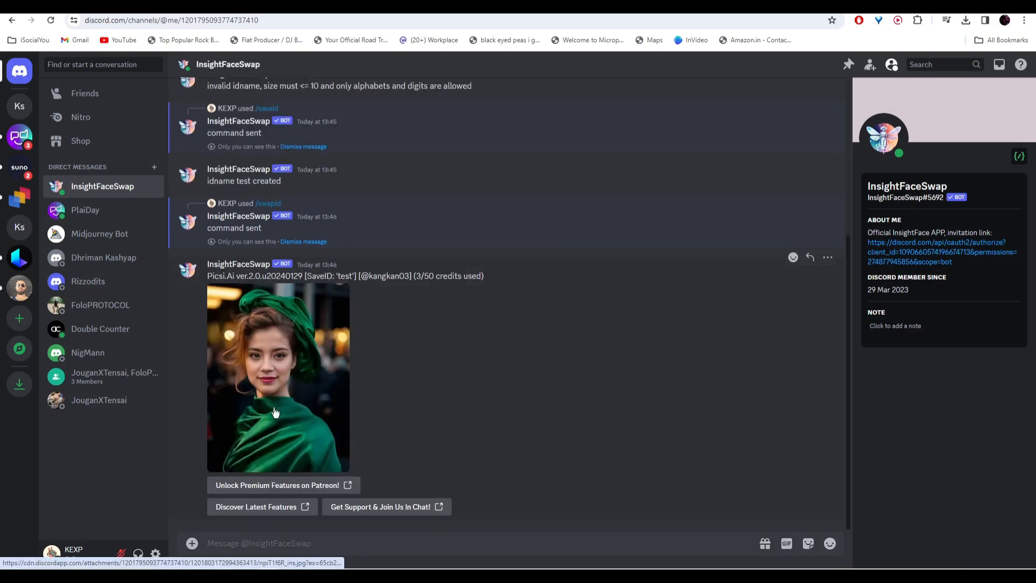
# Enlarge the bot's swapped woman in green and armoured warrior portraits
pyautogui.click(278, 378)
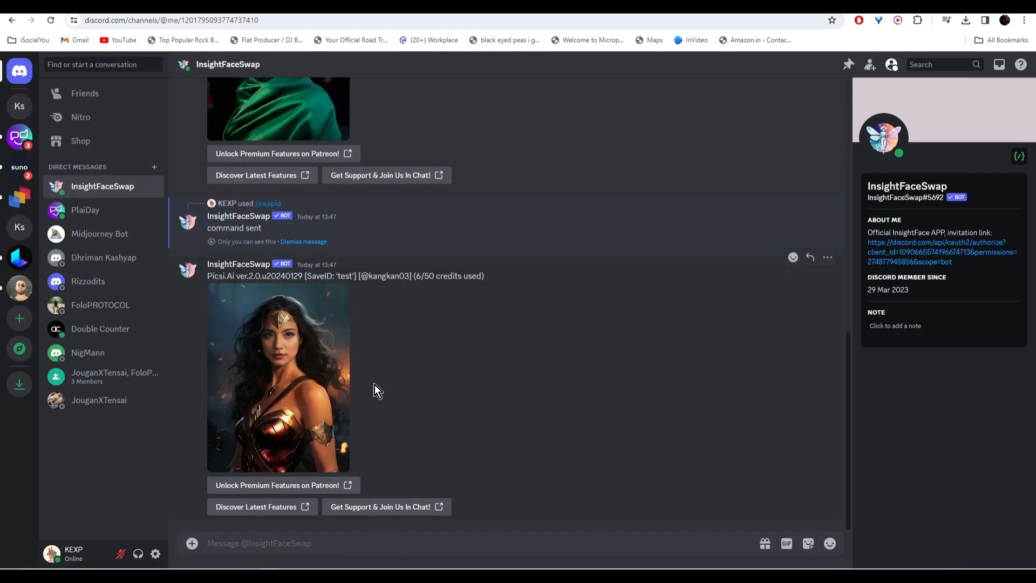
pyautogui.click(278, 376)
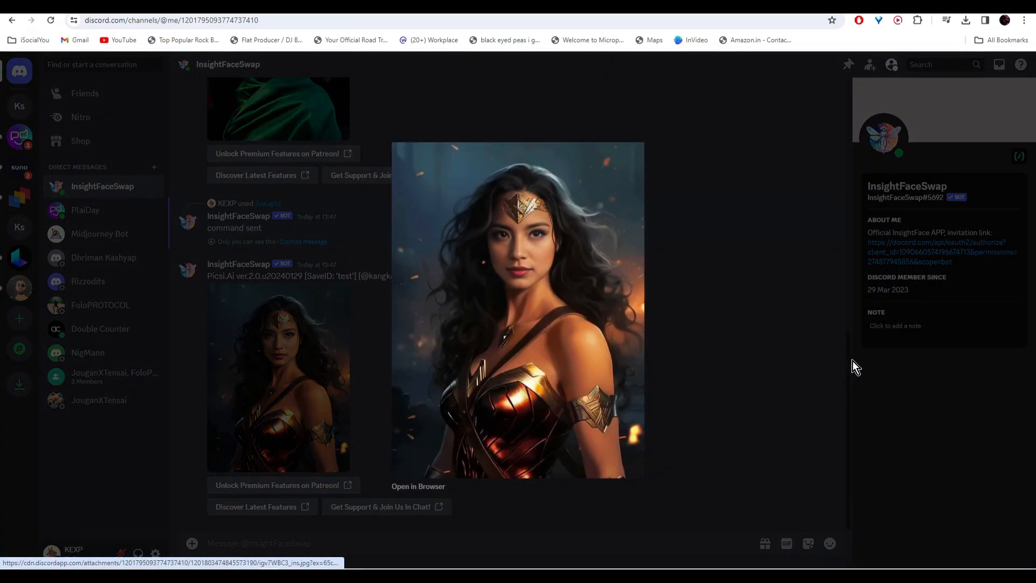